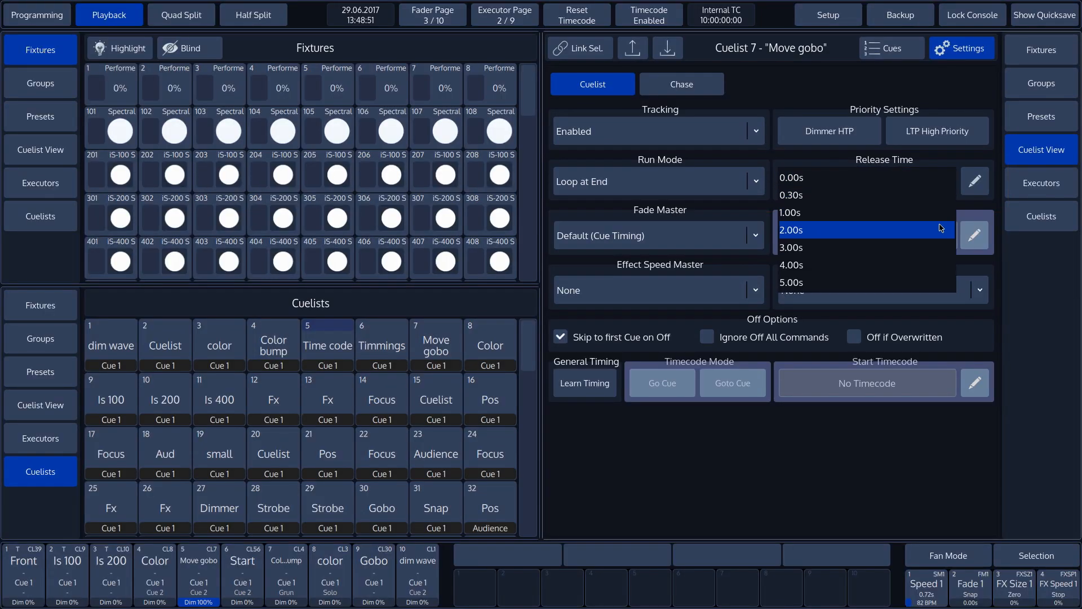
Set cuelist 7 'Move gobo' release time to 2.00s in its Settings
click(790, 229)
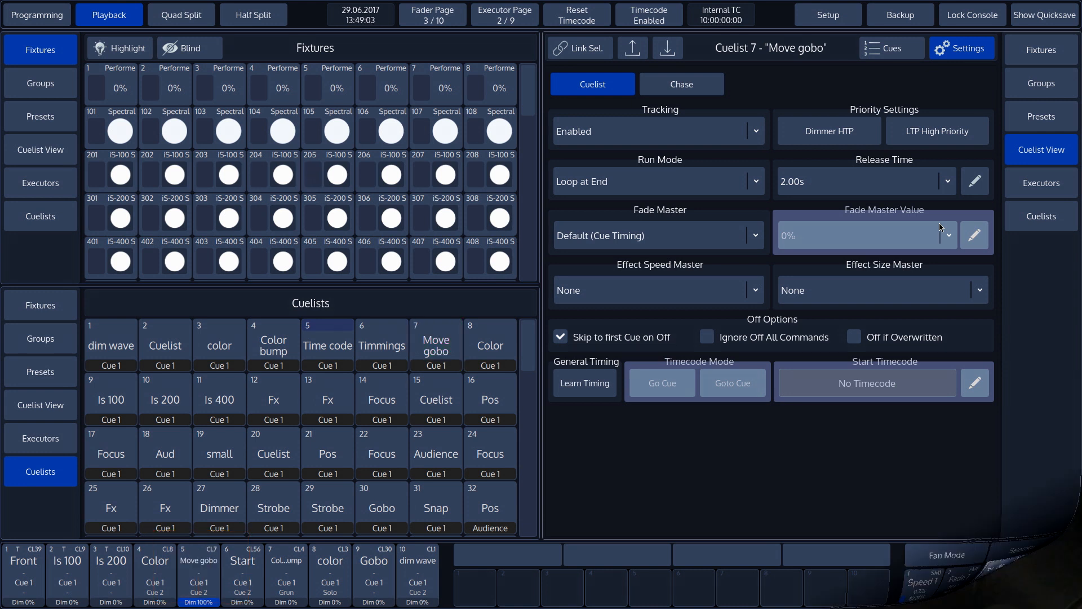
Show the Move gobo cue table listing four manual cues with 1.00s in-fades
click(656, 236)
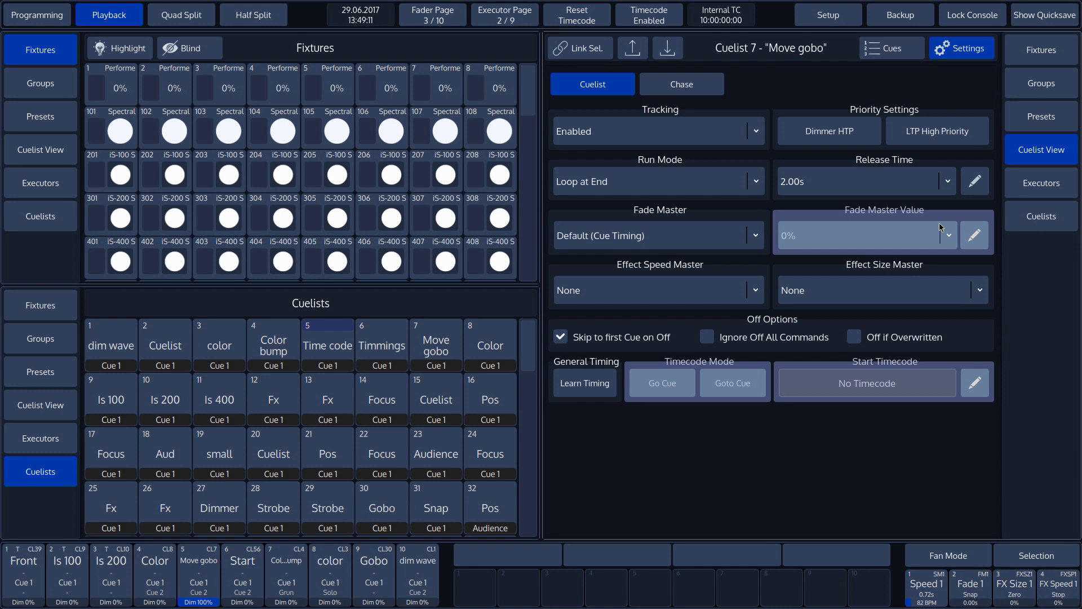
click(889, 47)
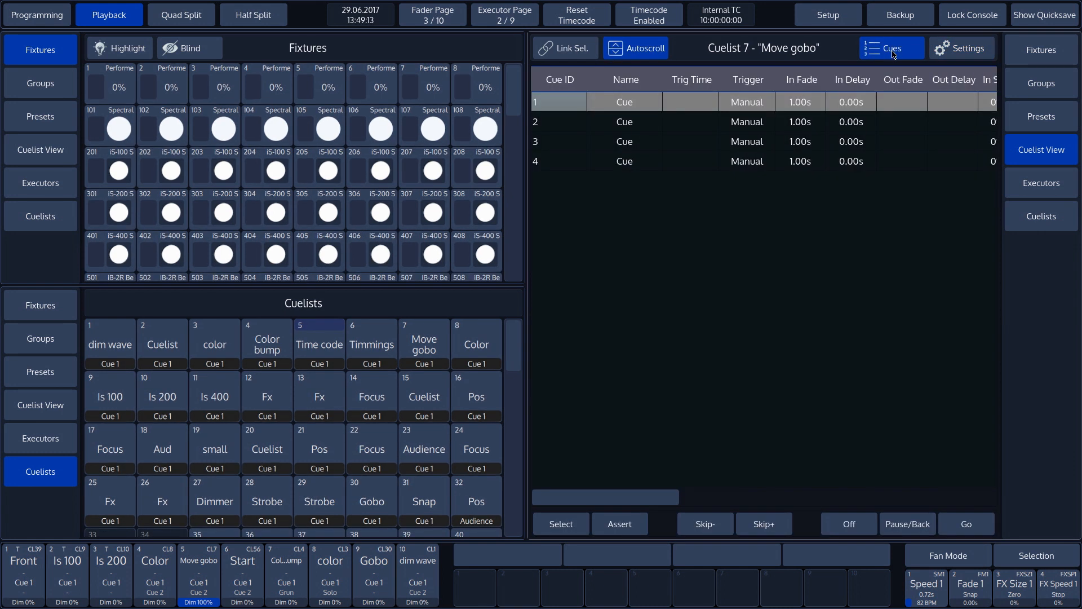